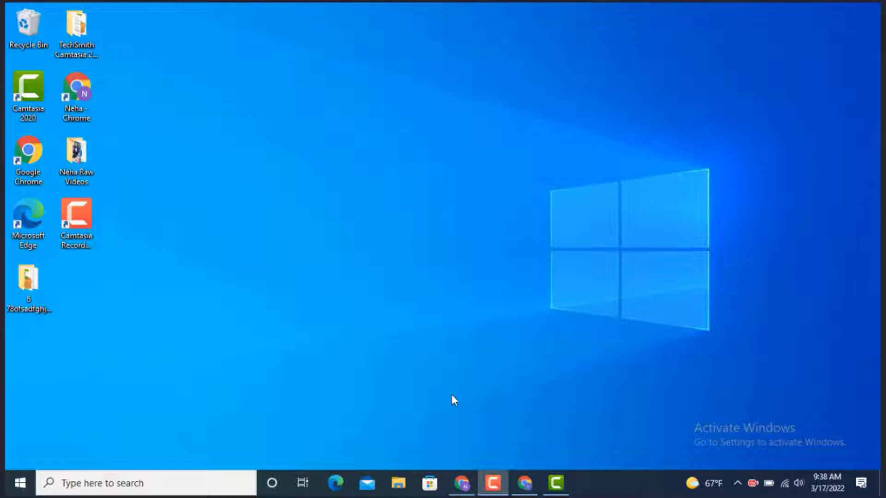
mouse_move(456, 455)
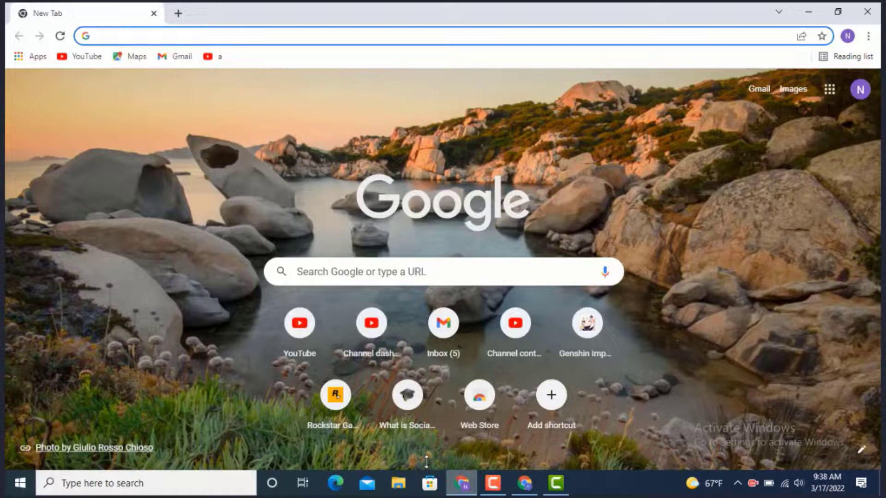
Step: Activate the Chrome address bar on the new tab
left_click(395, 35)
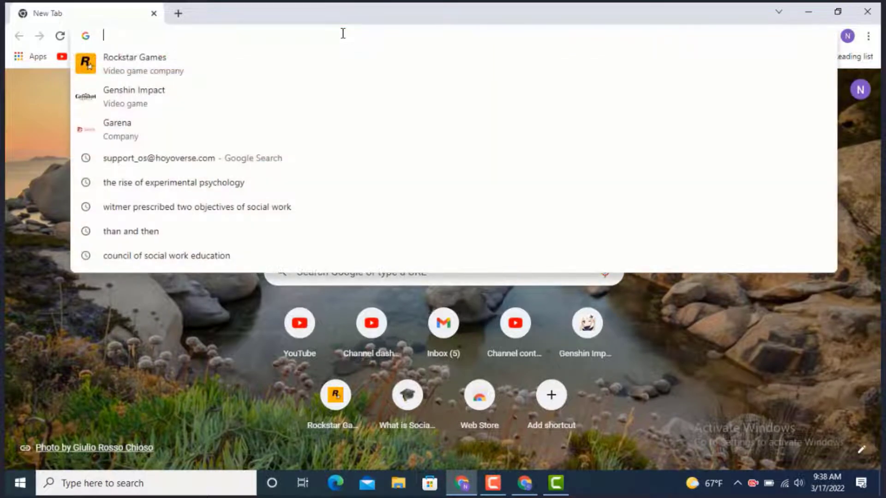
Step: Load the Rockstar Games site and open the signed-in account menu
left_click(134, 63)
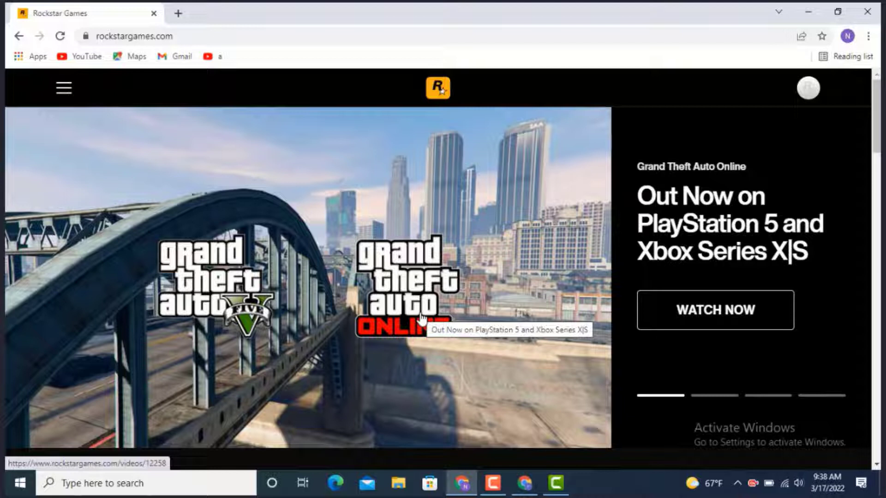
mouse_move(825, 85)
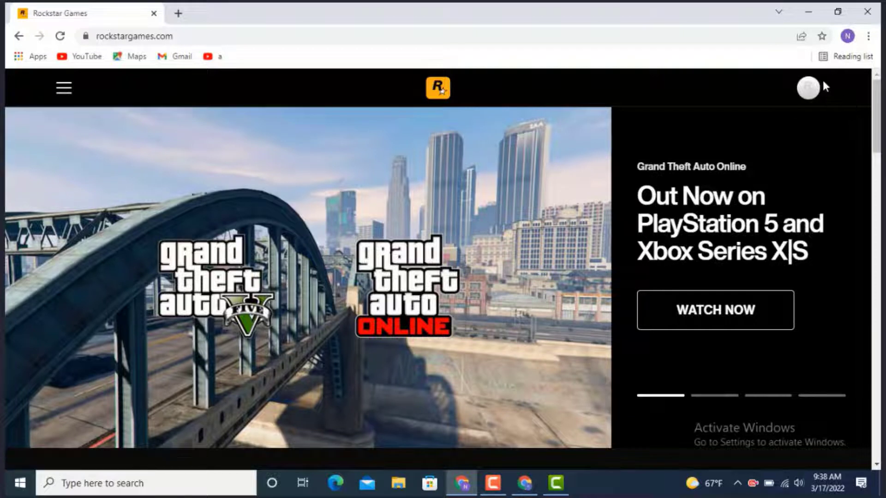
left_click(806, 88)
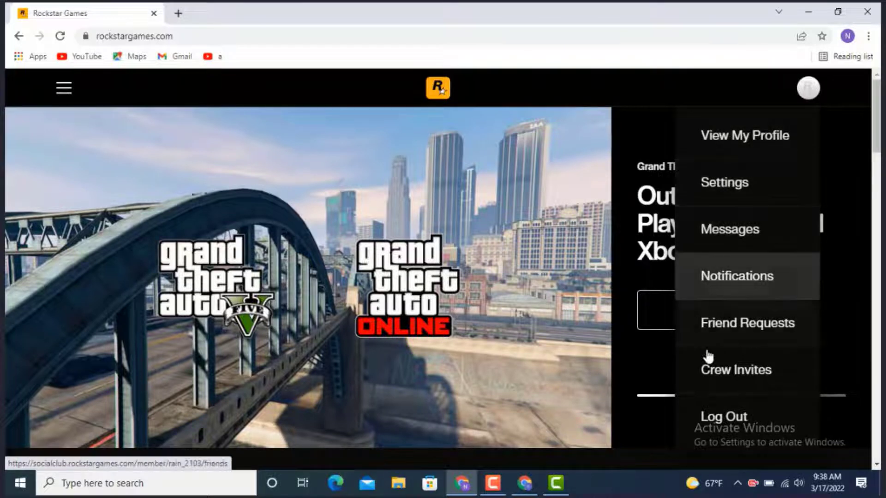
mouse_move(722, 409)
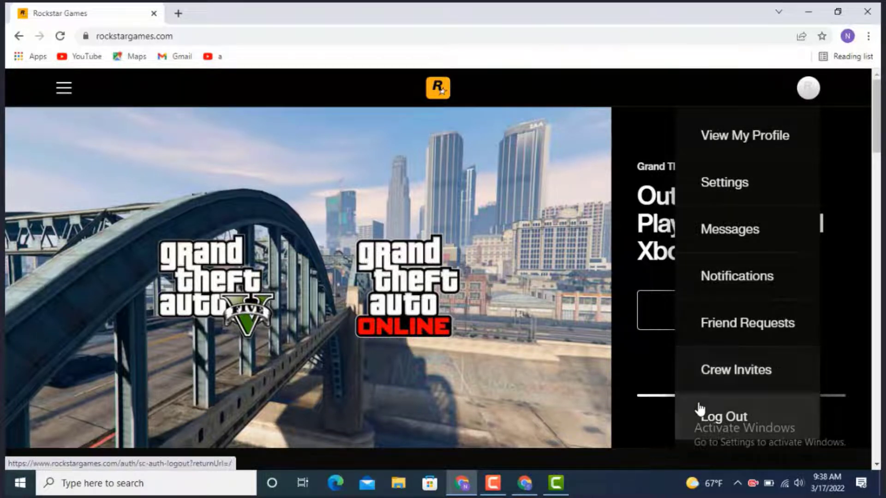
mouse_move(740, 202)
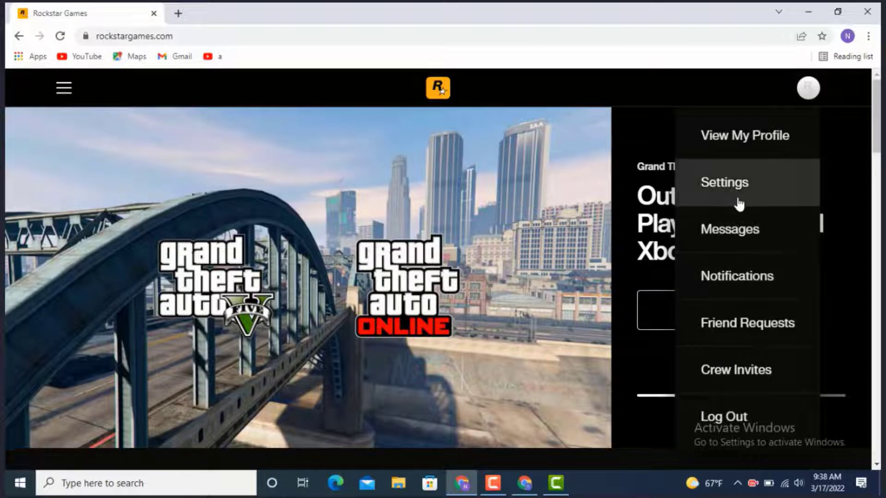
Step: Open the Social Club account Settings page from the profile menu
left_click(724, 182)
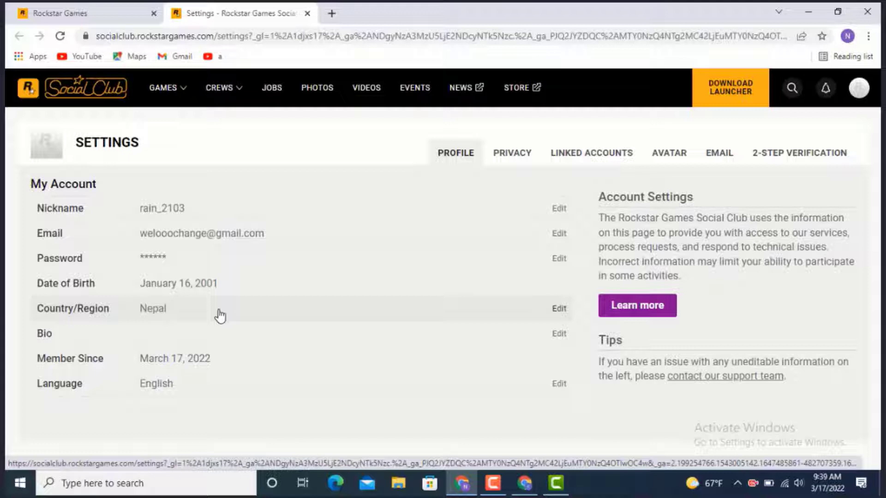
mouse_move(707, 388)
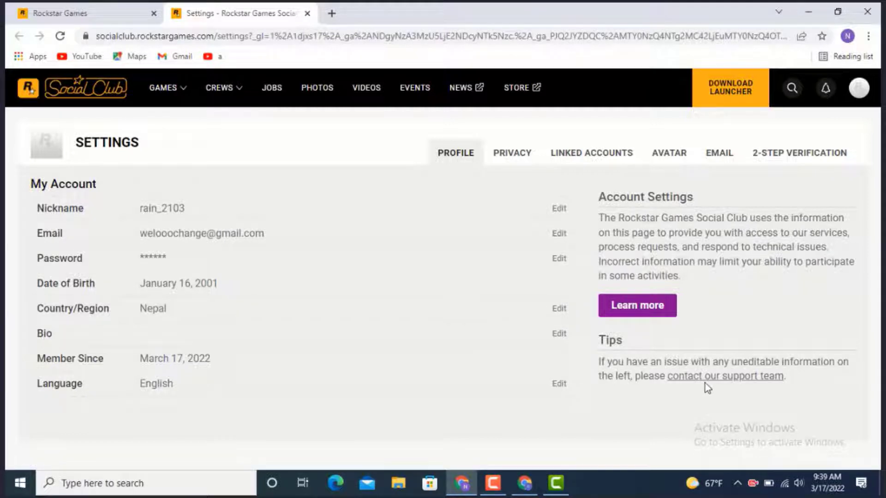
mouse_move(726, 387)
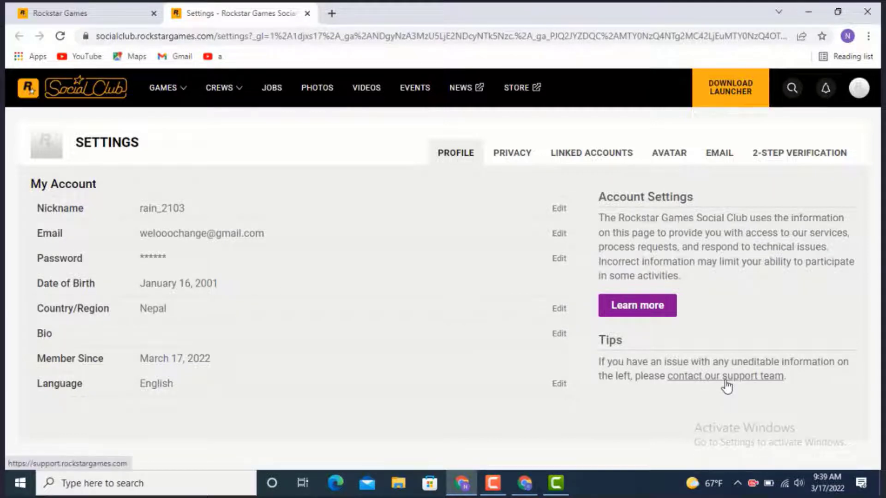
Step: Search support for 'how to delete social' and open the account deletion article
left_click(725, 376)
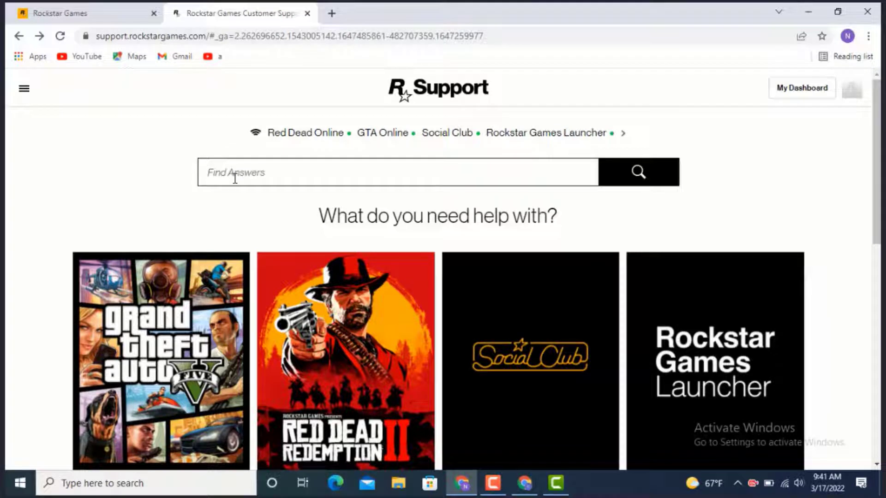
type("how to delete social")
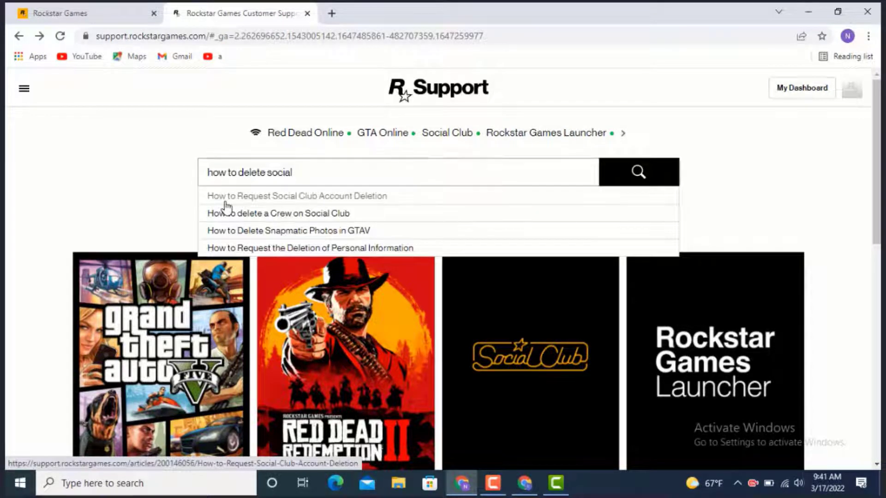
left_click(296, 196)
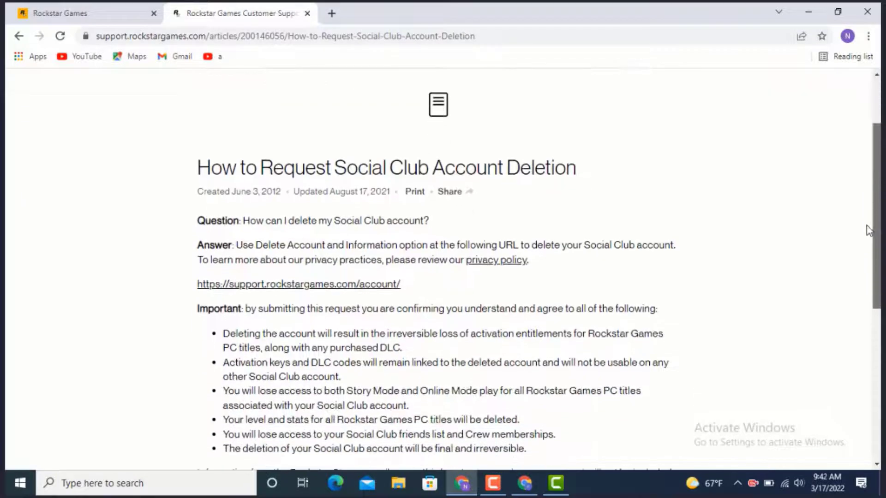
scroll("down", 3)
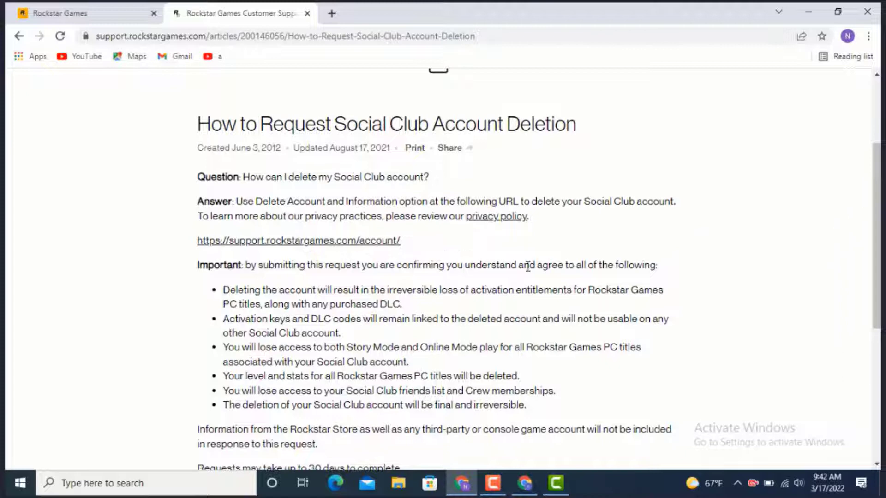
mouse_move(277, 244)
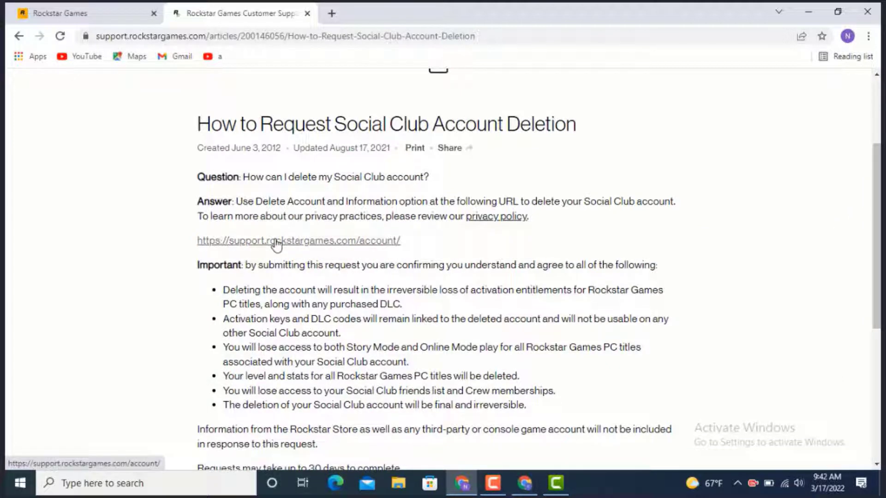
Step: Follow the article's help link and choose Delete Account and Information
left_click(298, 240)
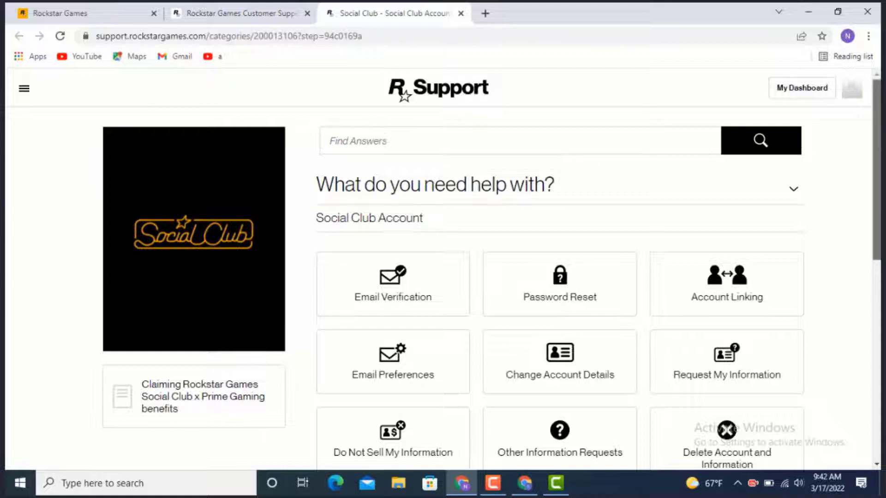
scroll("down", 3)
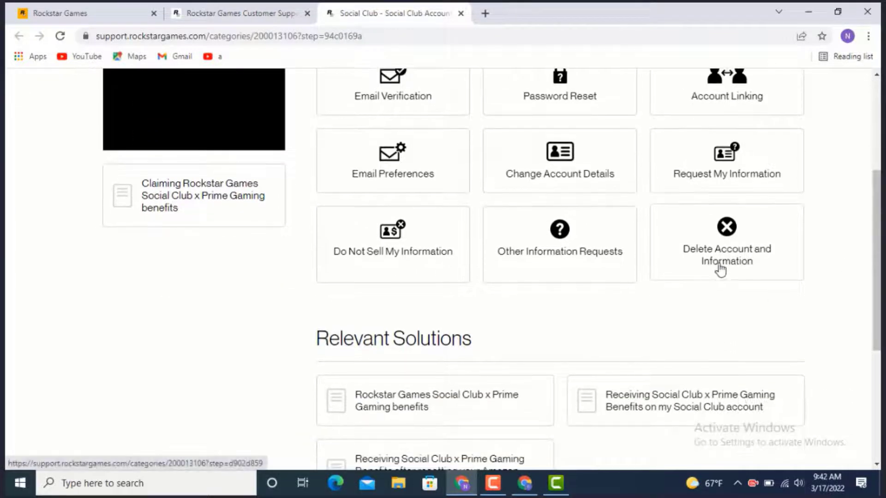
mouse_move(729, 231)
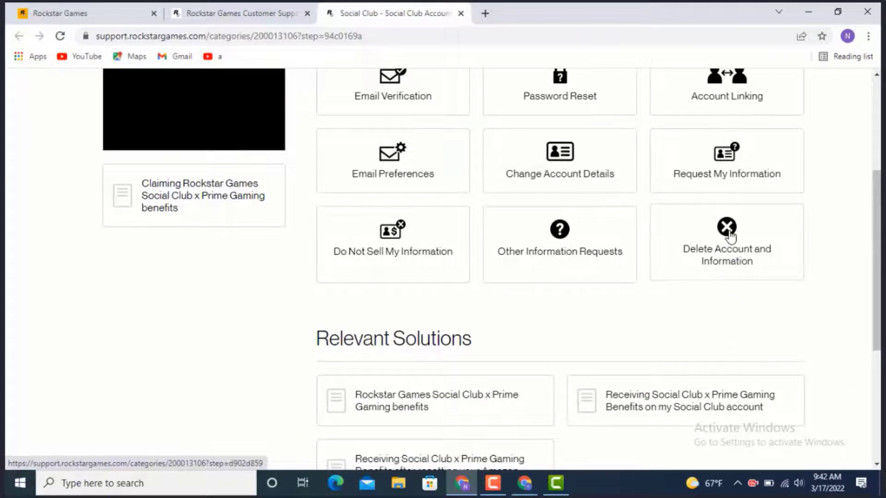
left_click(725, 243)
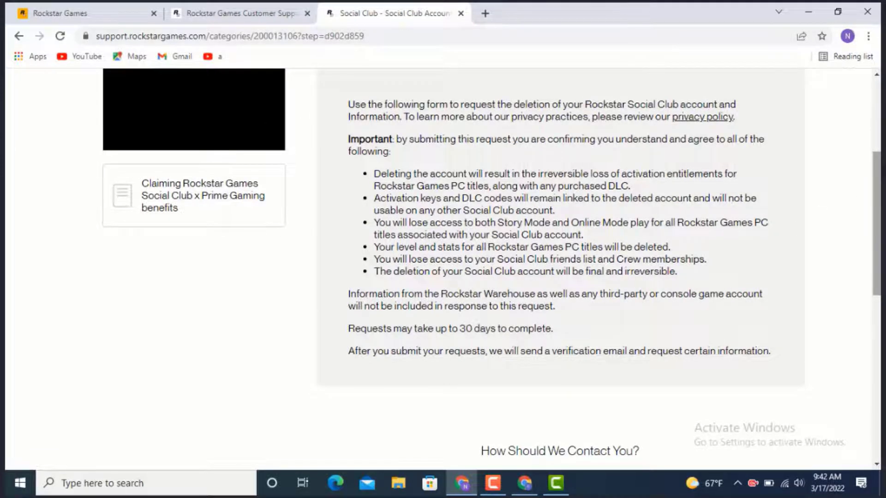
Step: Scroll through the deletion terms to the 'How Should We Contact You?' section
scroll("up", 3)
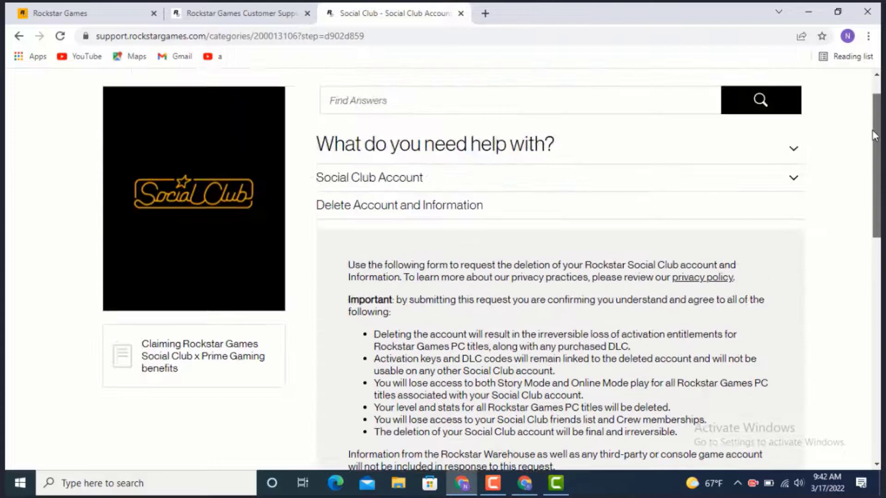
scroll("down", 3)
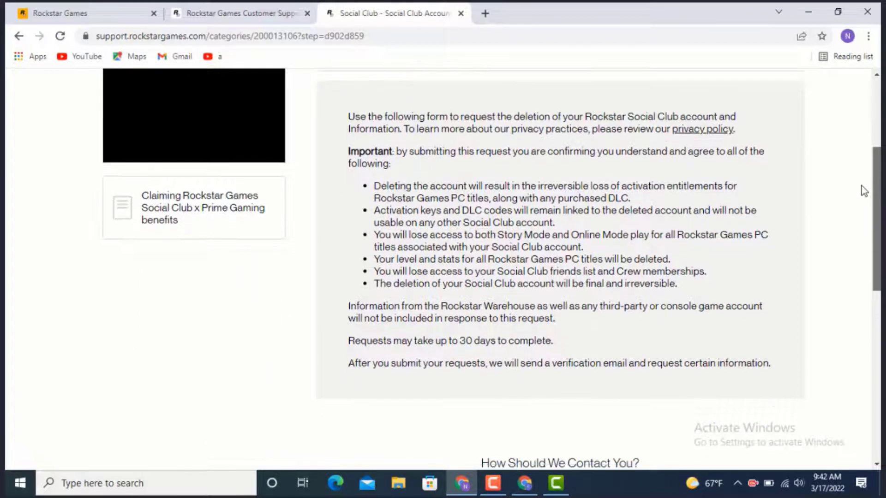
scroll("down", 3)
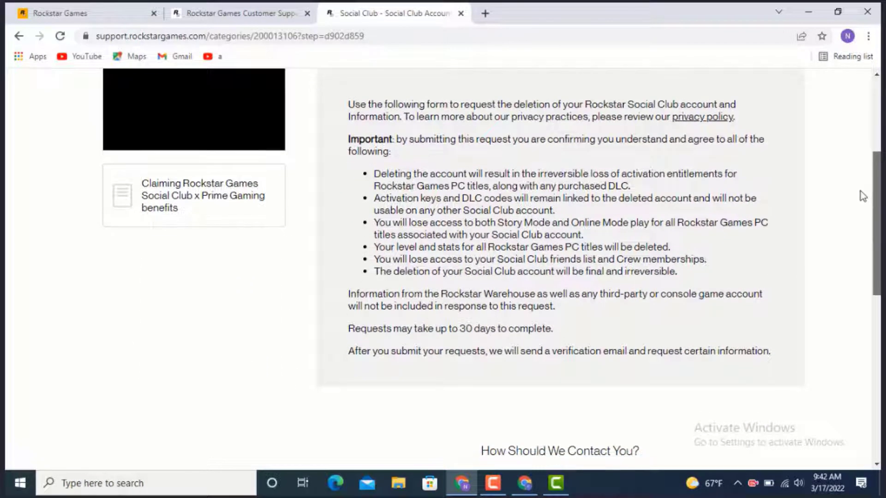
scroll("down", 3)
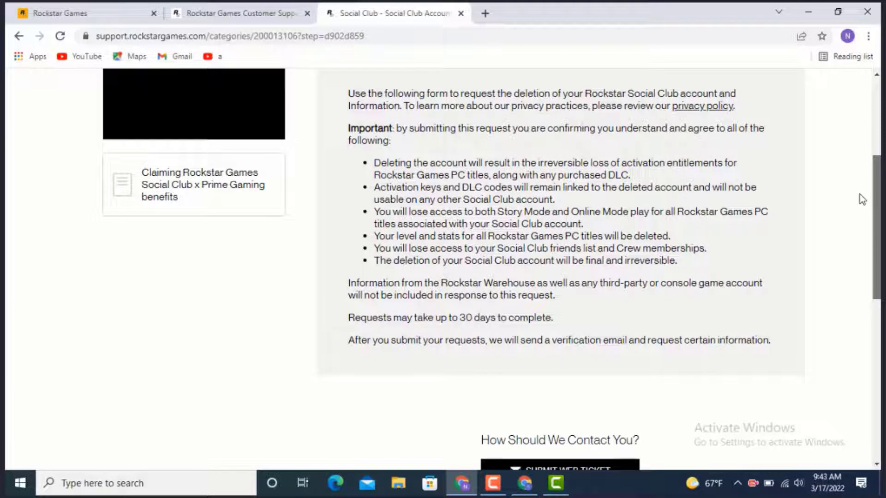
scroll("down", 3)
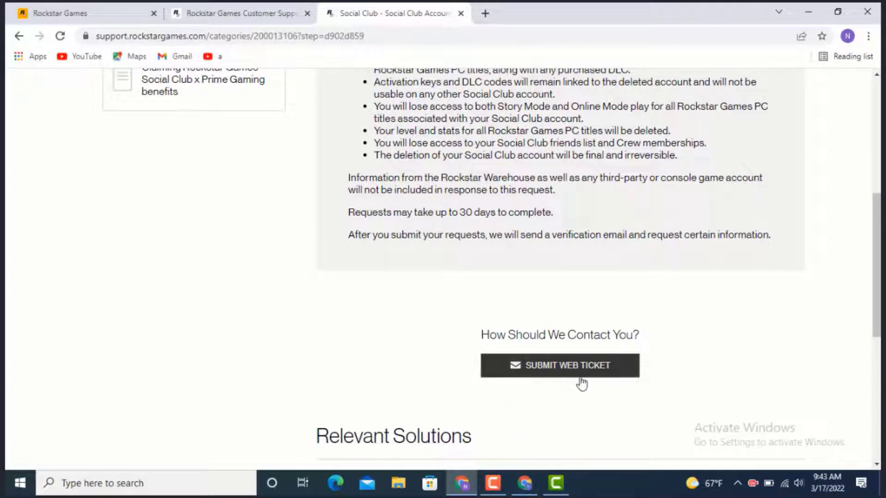
Step: Submit the deletion web ticket and scroll the new request to its reply box
left_click(559, 365)
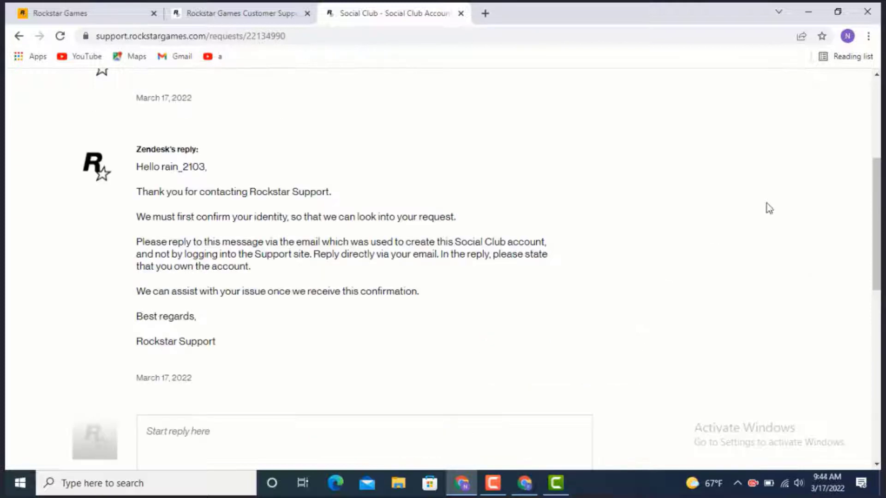
scroll("up", 3)
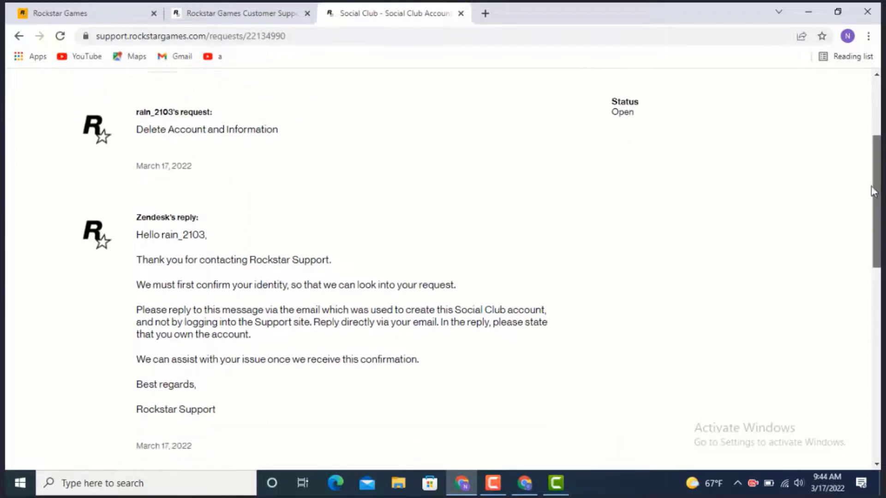
scroll("down", 3)
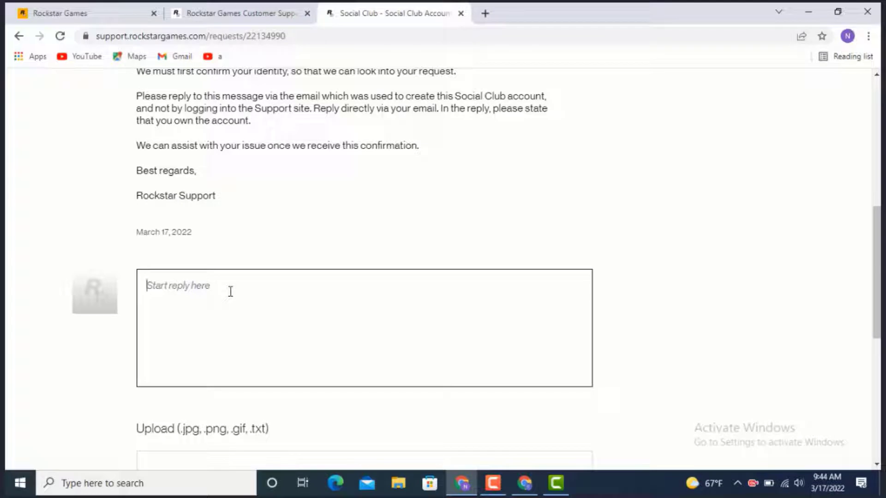
Step: Enter 'Request my account deletion' in the reply box and scroll down to REPLY
type("Request my account deletion")
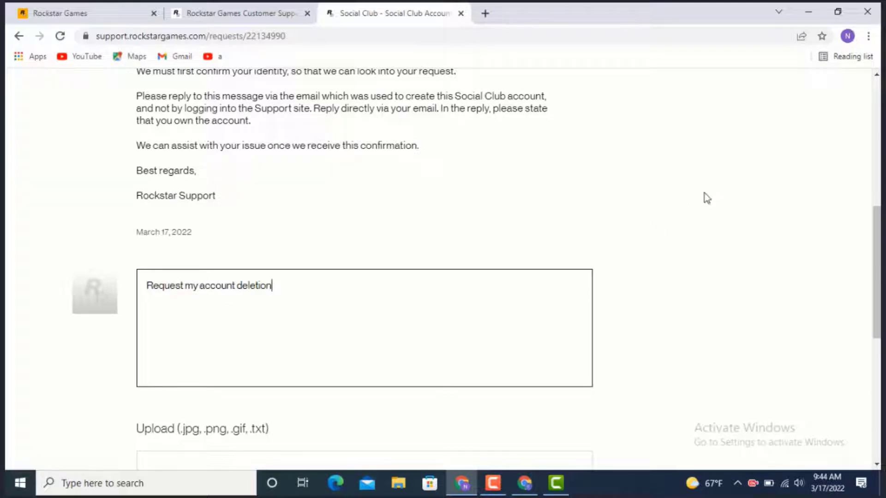
scroll("down", 3)
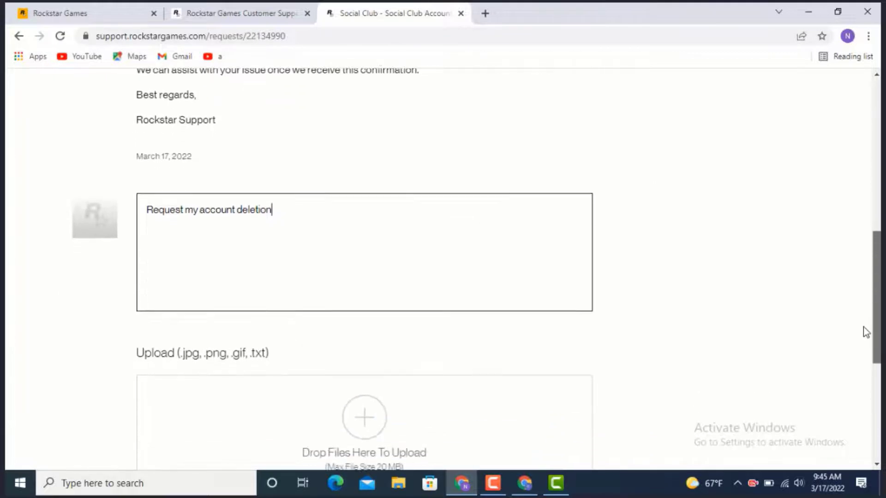
scroll("down", 3)
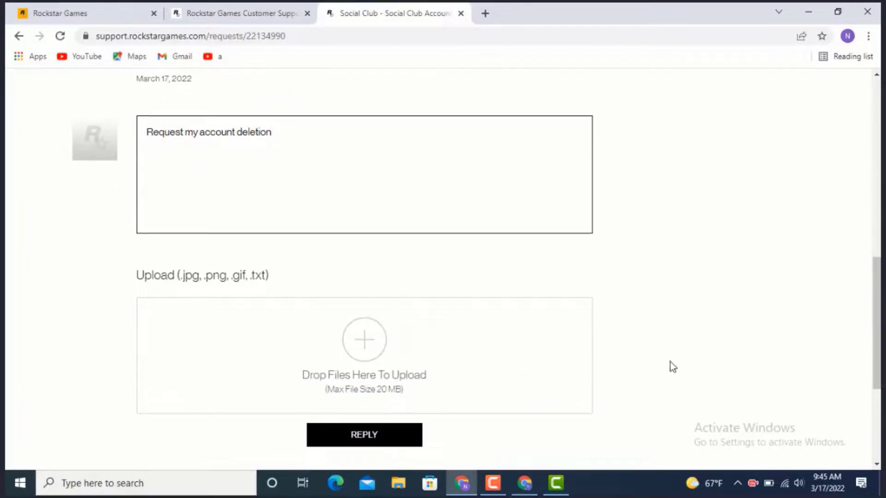
mouse_move(488, 397)
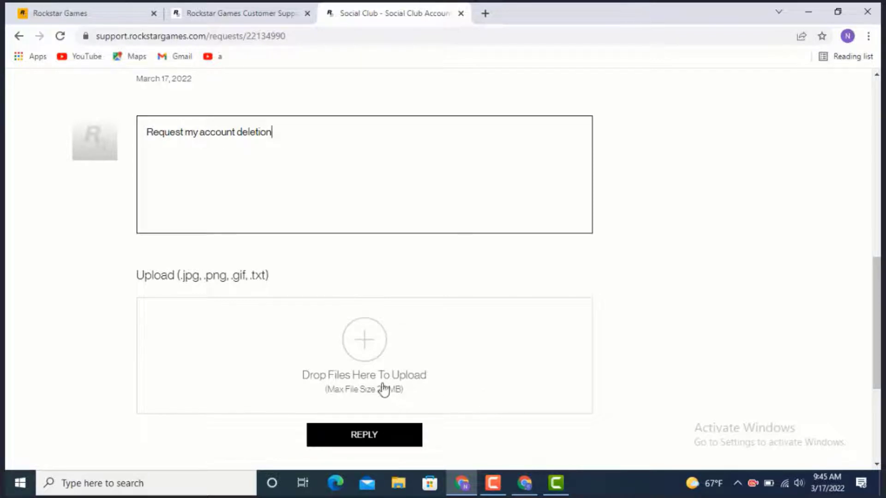
mouse_move(364, 342)
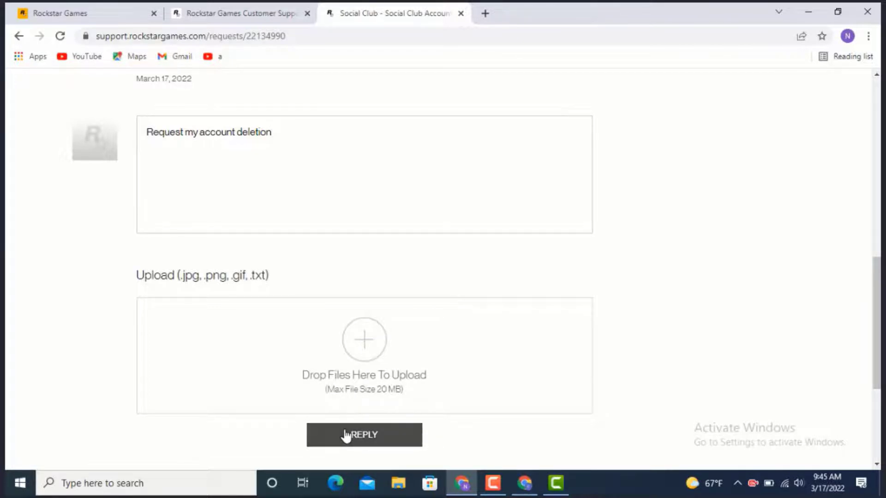
Step: Post the 'Request my account deletion' reply and view it in the thread
left_click(364, 435)
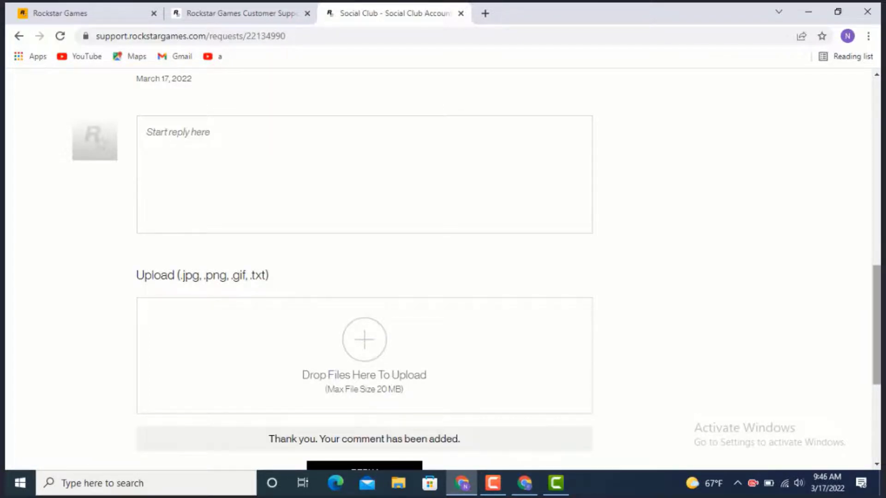
scroll("up", 3)
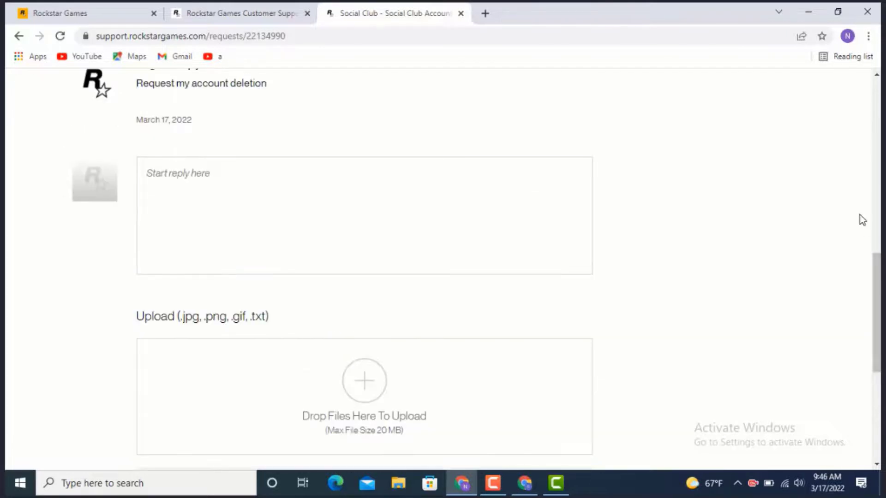
mouse_move(853, 212)
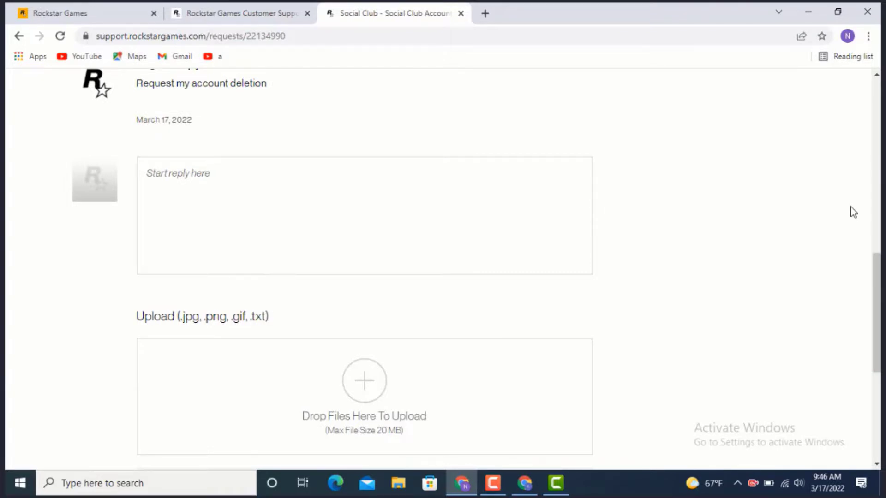
mouse_move(841, 222)
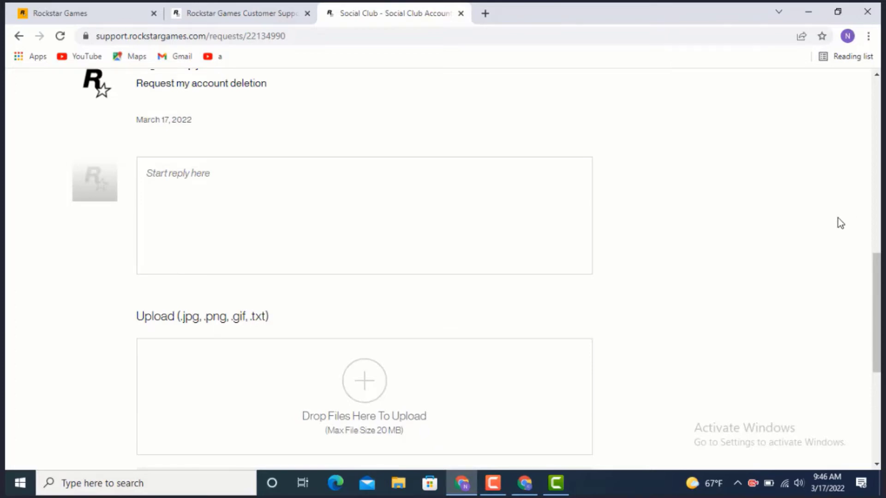